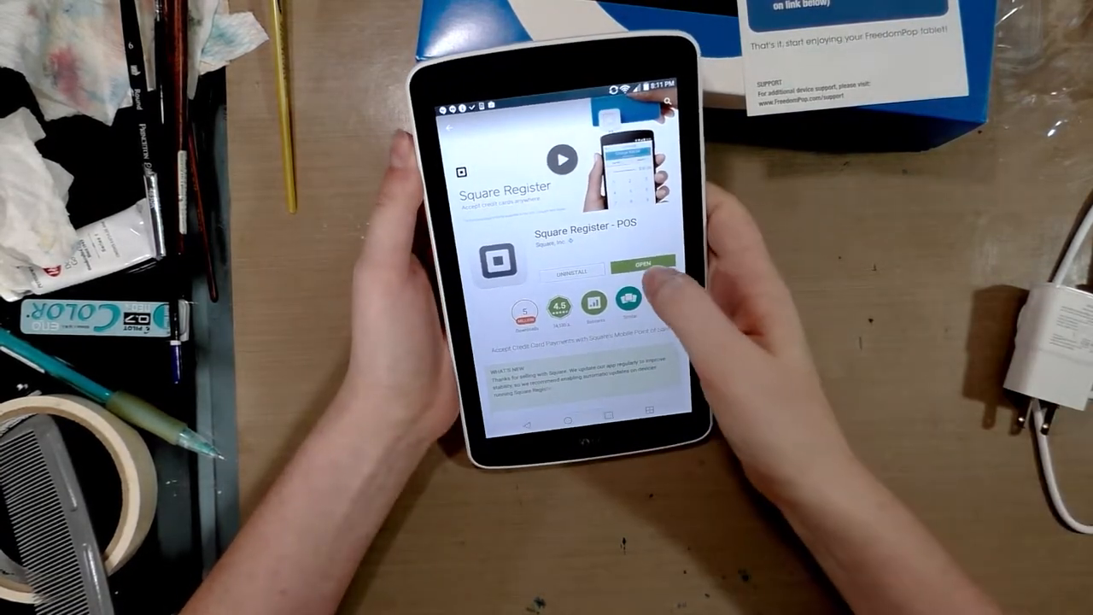
Step: Launch Square Register - POS from its Play Store page using the OPEN button
left_click(644, 266)
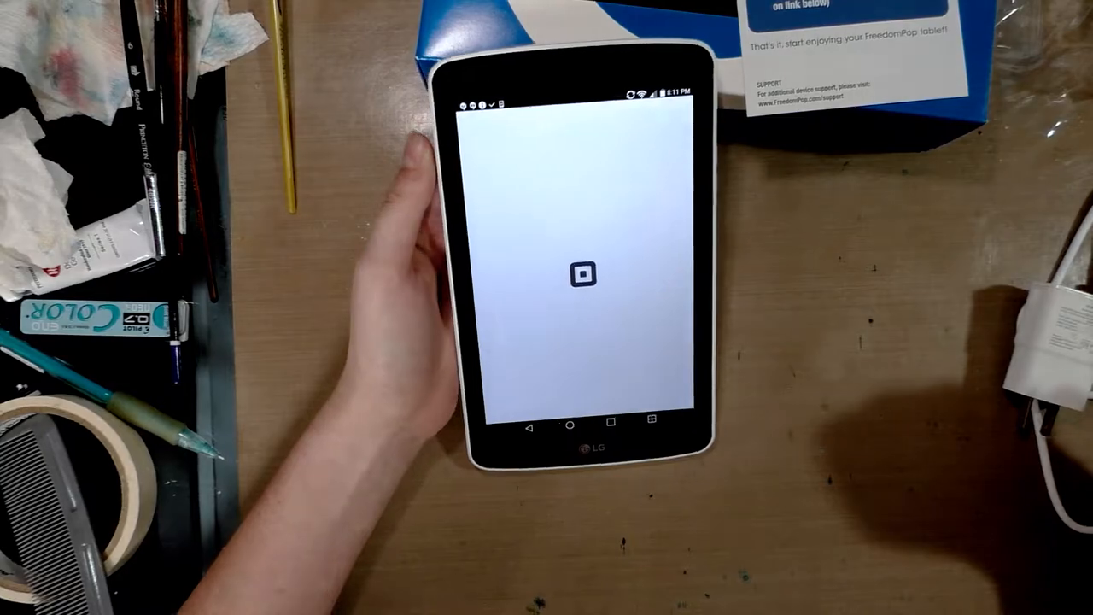